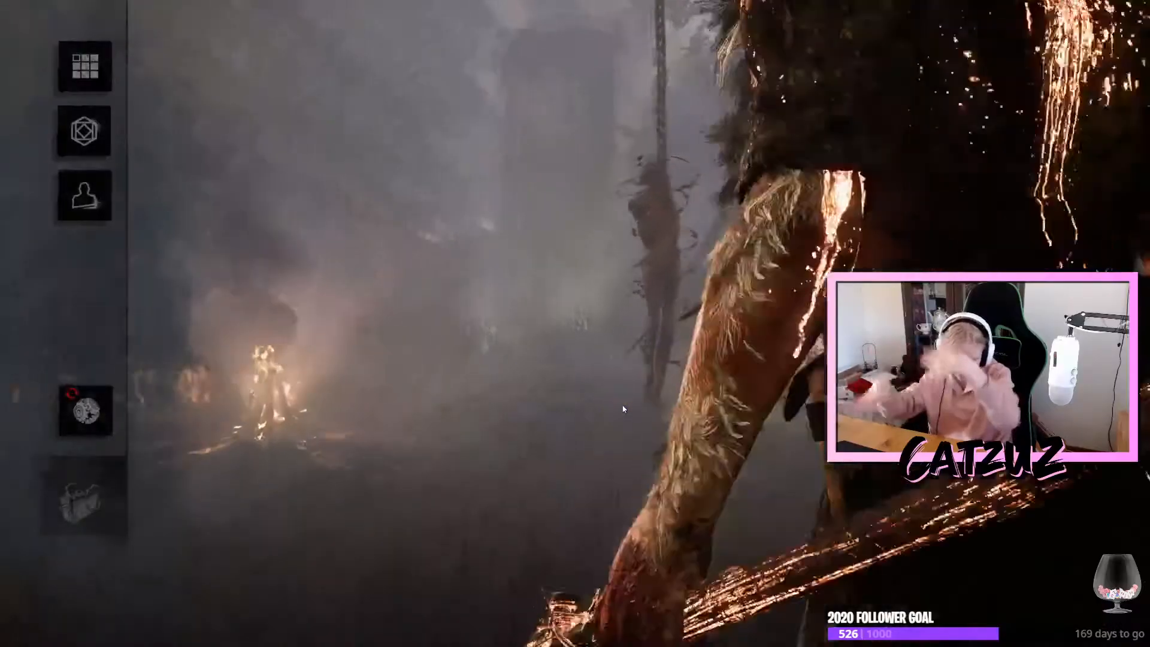
View the Huntress loadout with its perks and add-ons, then switch to the Twitter profile in Chrome
click(84, 131)
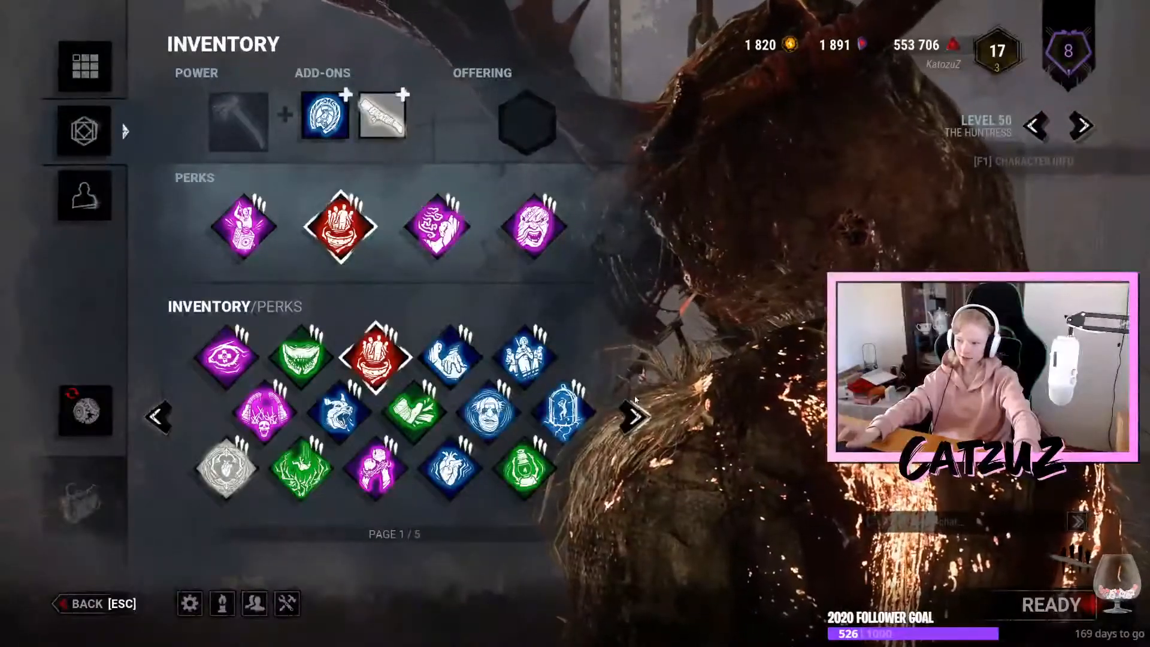
click(633, 414)
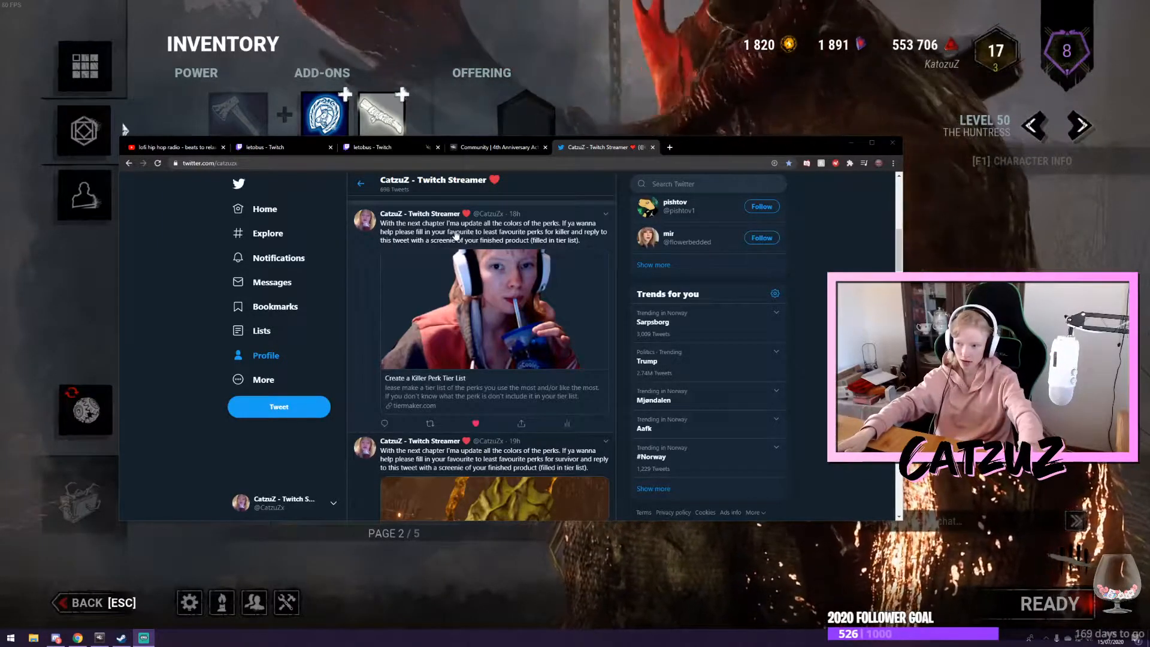
Open the survivor and killer perk tiermaker.com links from the tweets in new tabs
click(413, 406)
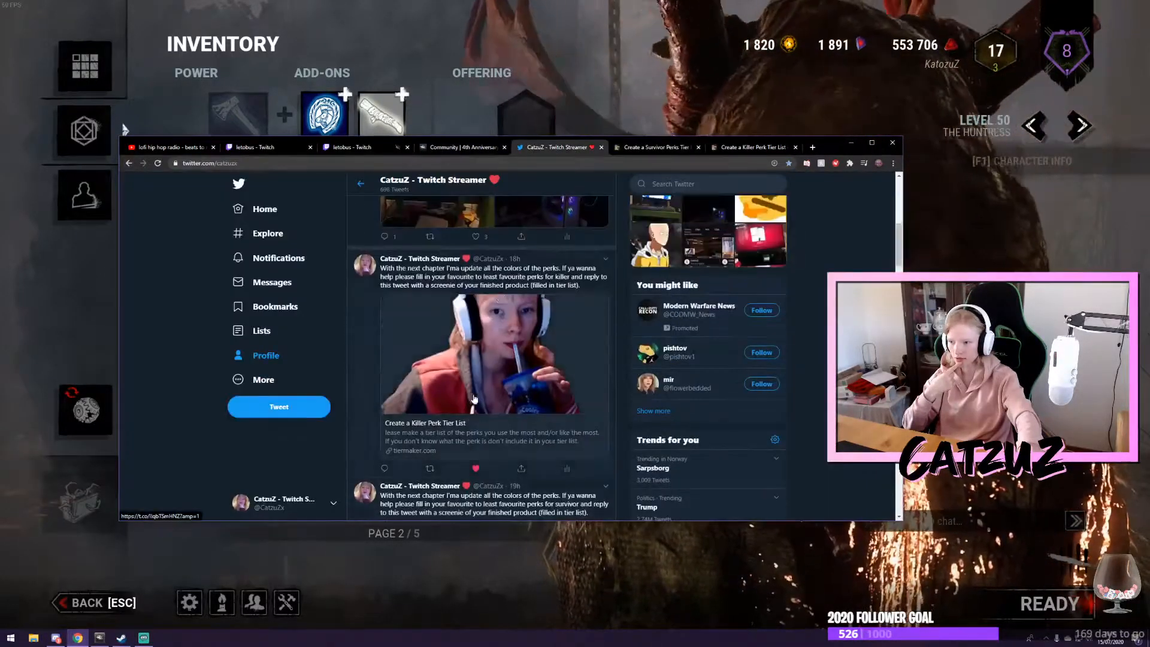
scroll(down, 3)
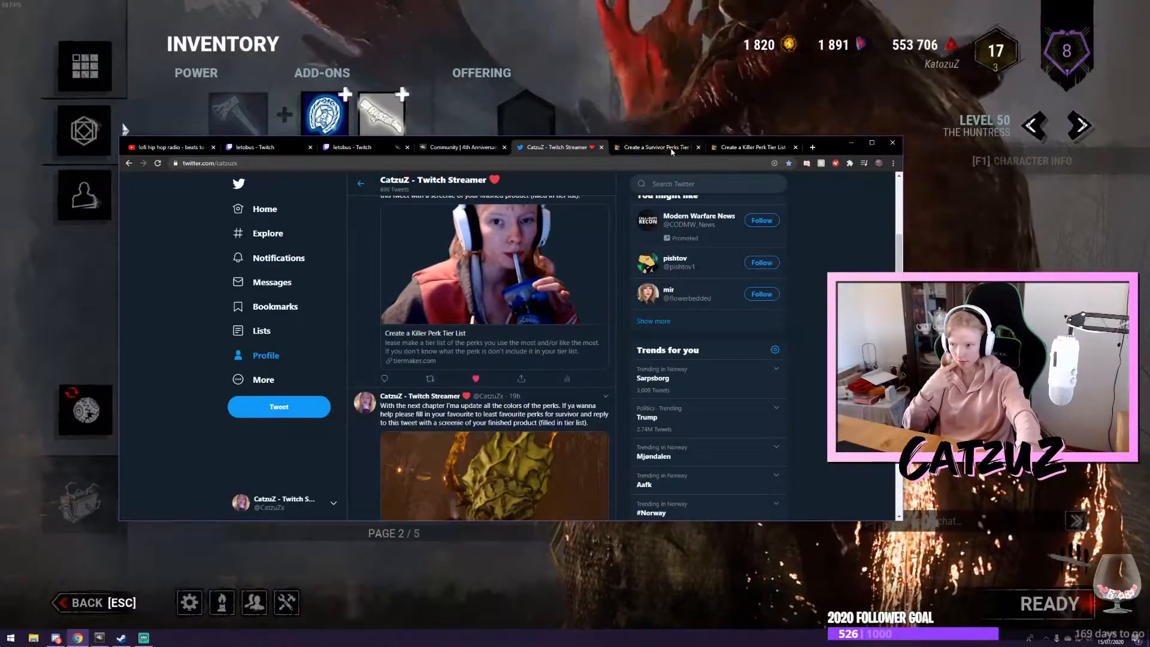
Rank survivor perks into the 'Liked/Used the most' and poop tiers on the survivor list
click(653, 147)
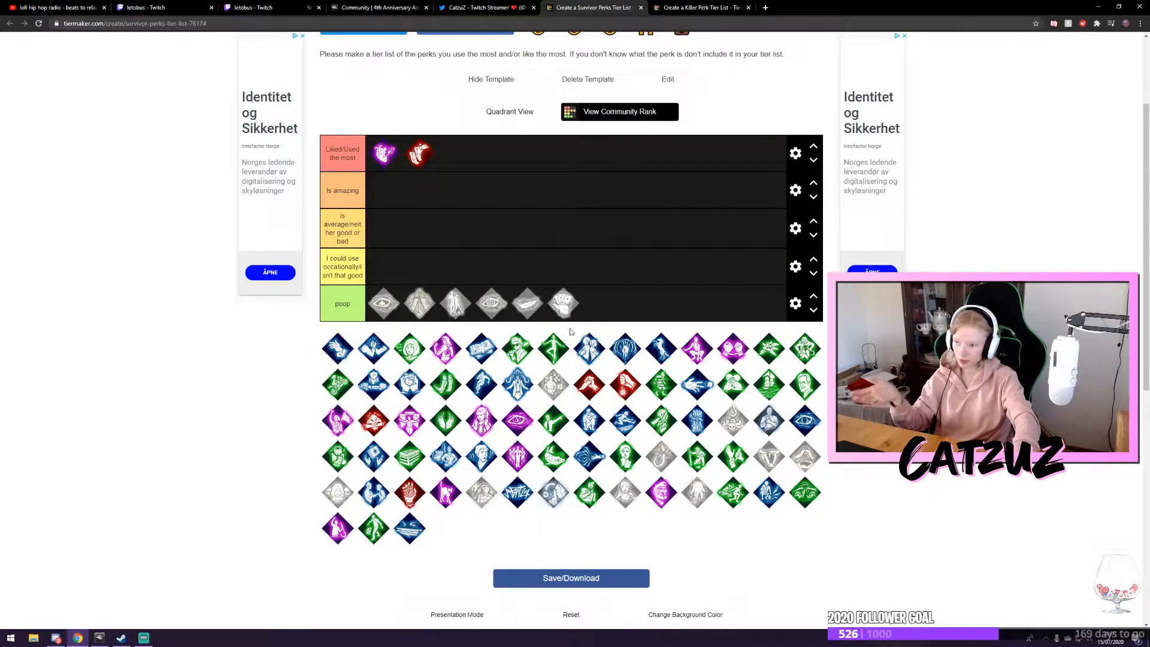
drag(564, 303, 383, 190)
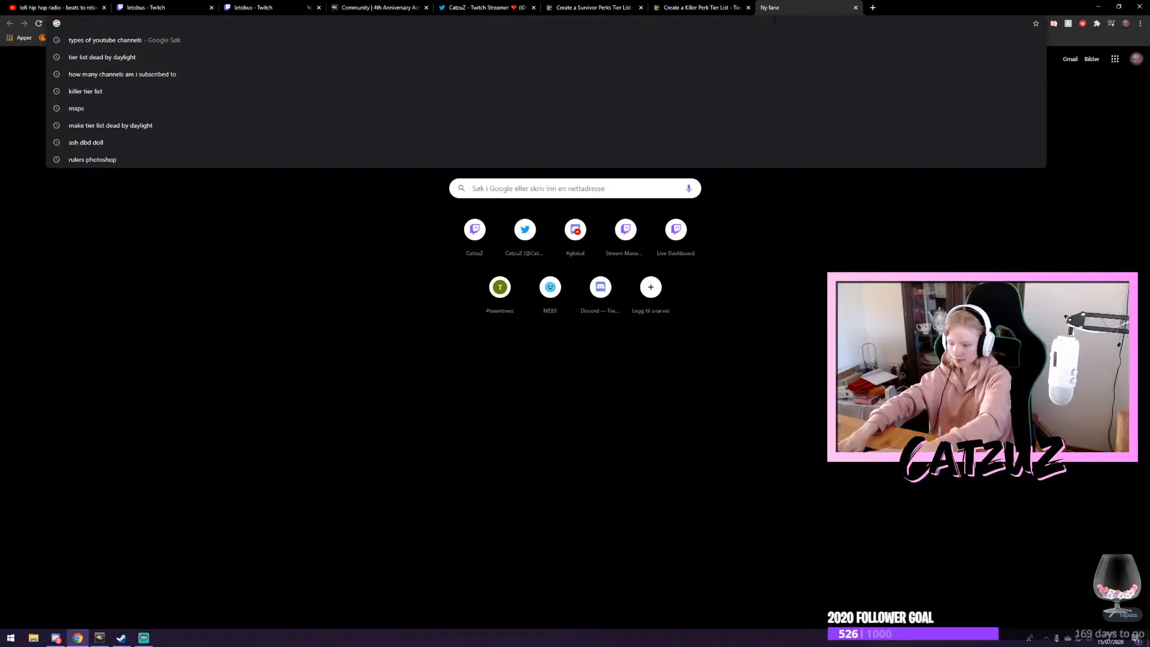
Look up Dennis Reep's DBD survivor perk ratings from a 'tier list dead by daylight' search, then return to the survivor list
click(102, 58)
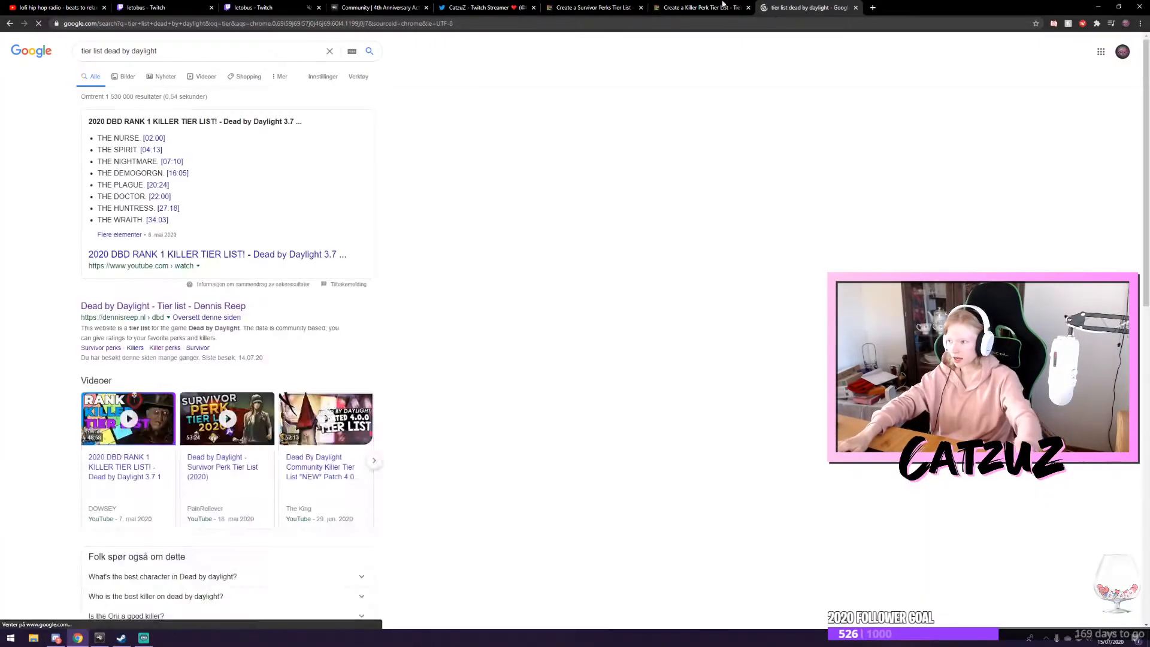
click(163, 305)
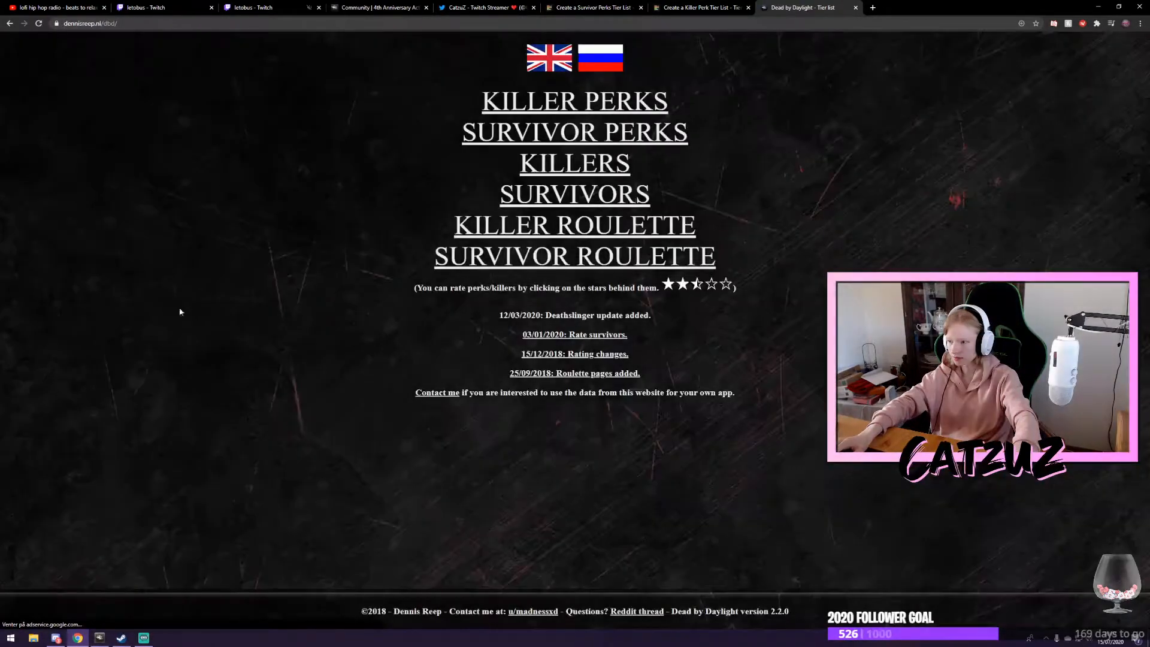
click(574, 133)
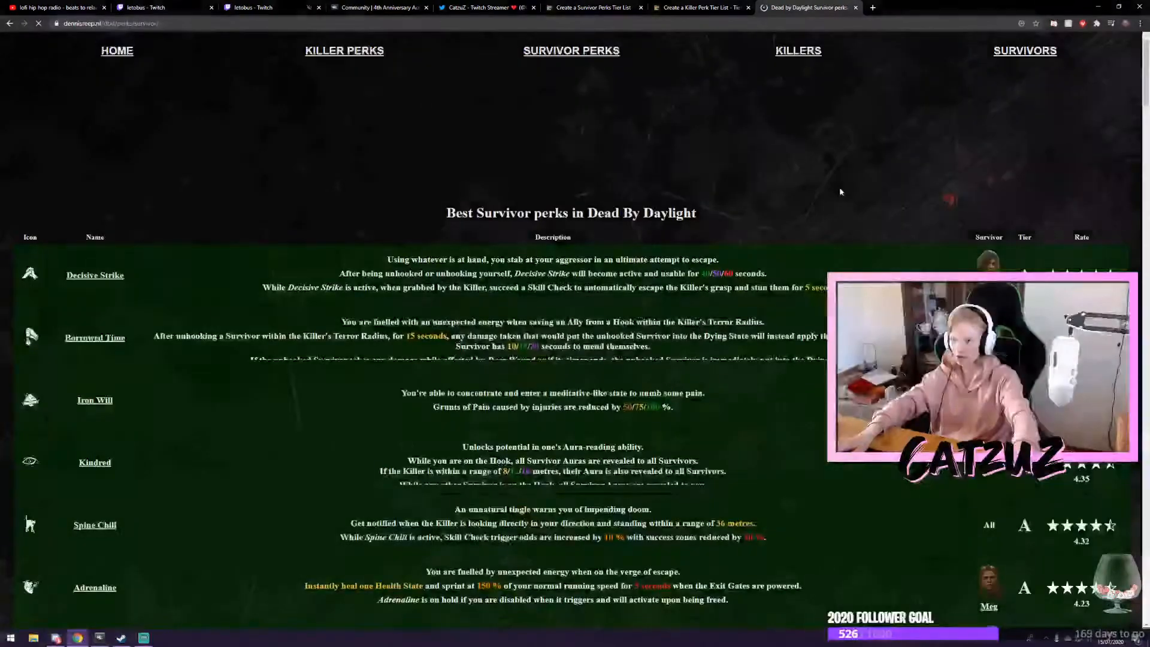
scroll(down, 3)
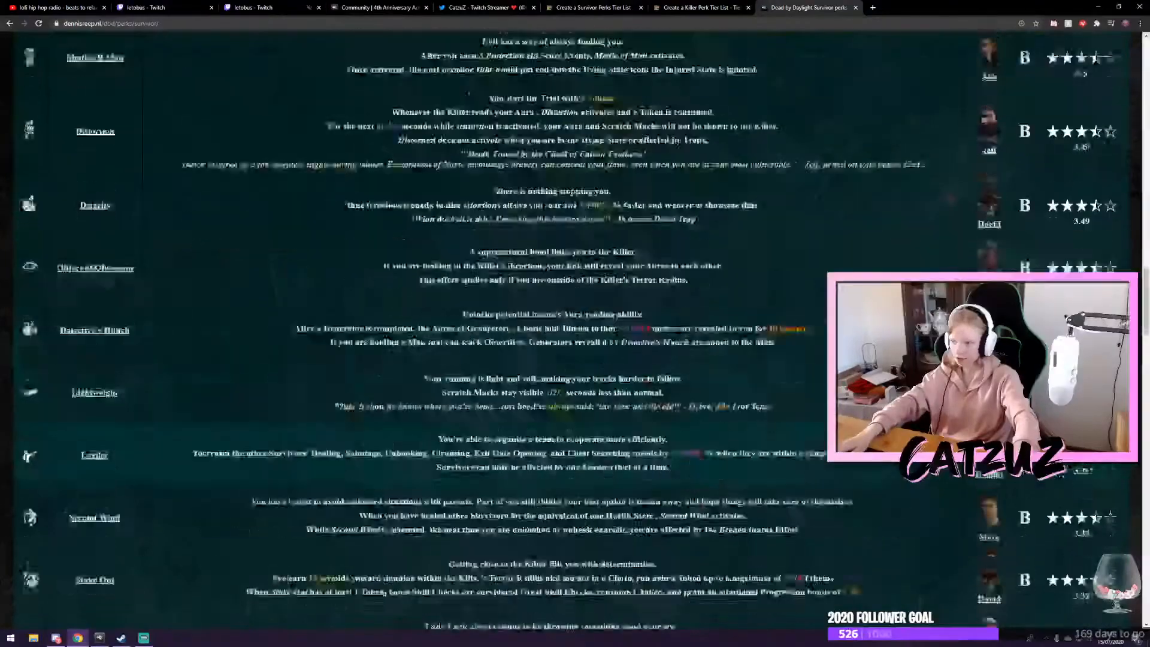
scroll(down, 3)
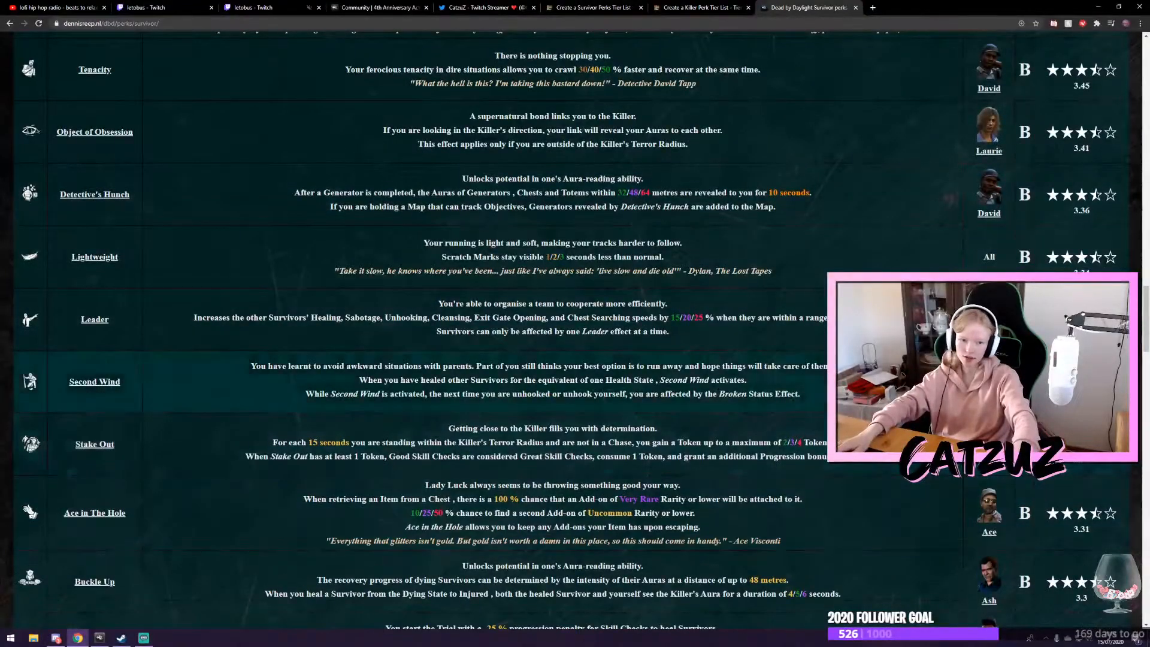
click(594, 7)
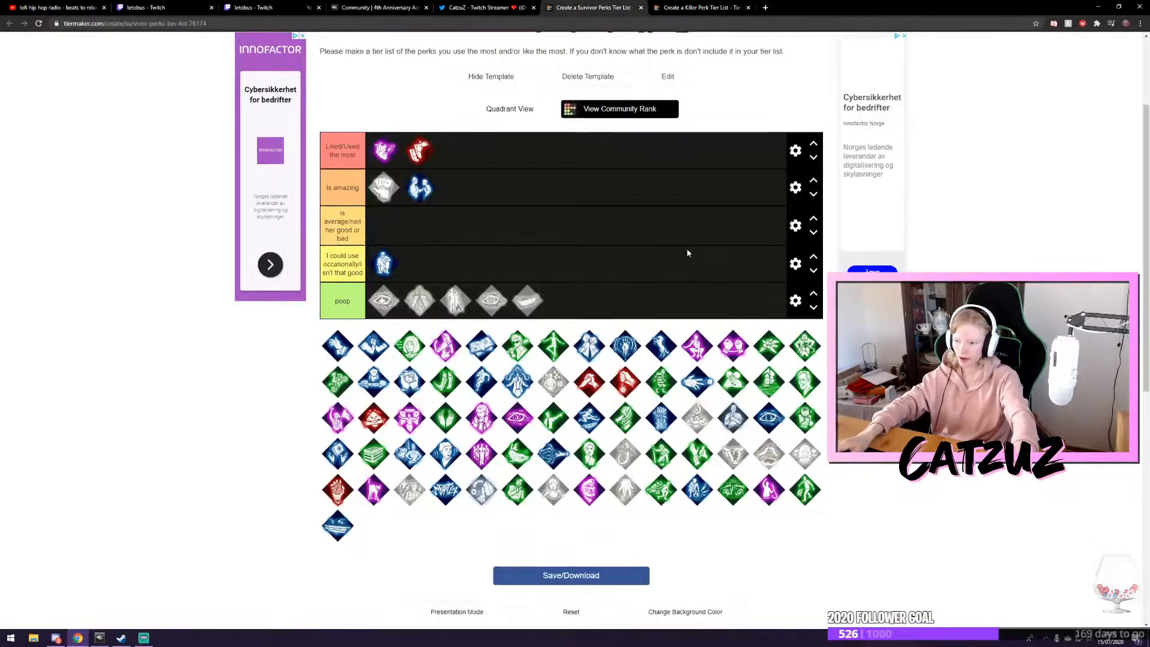
Place survivor perks in the amazing, occasional-use and average tiers so every tier has one
scroll(up, 3)
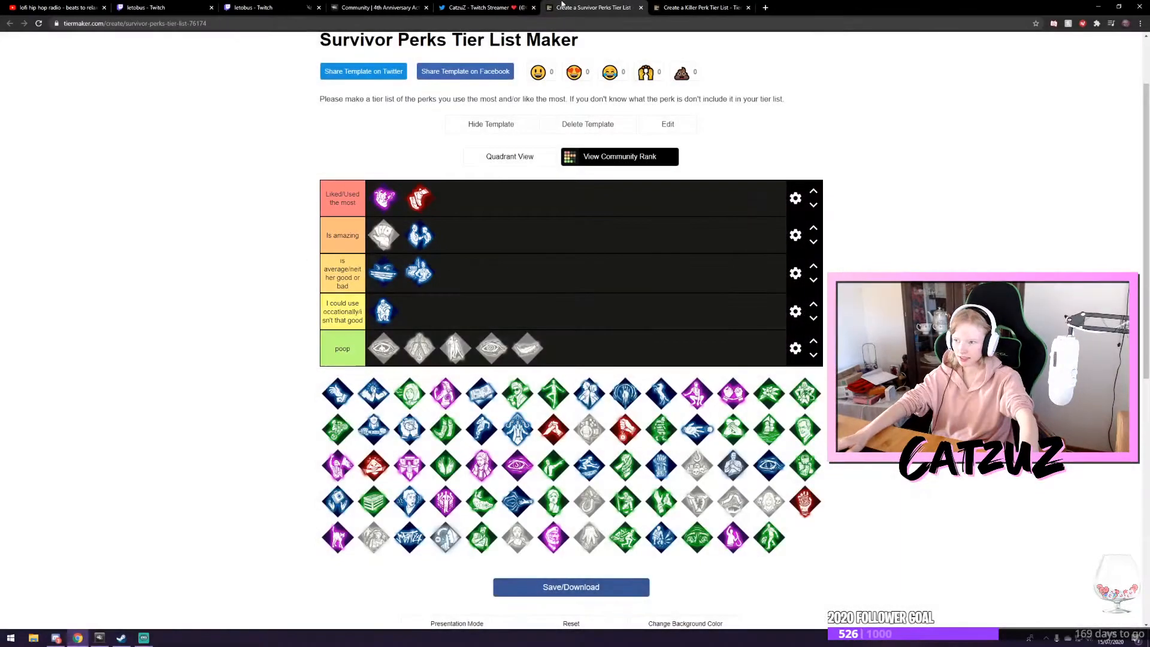
Post a reply 'hey I filled in the thing' with the tier list screenshot attached
click(476, 7)
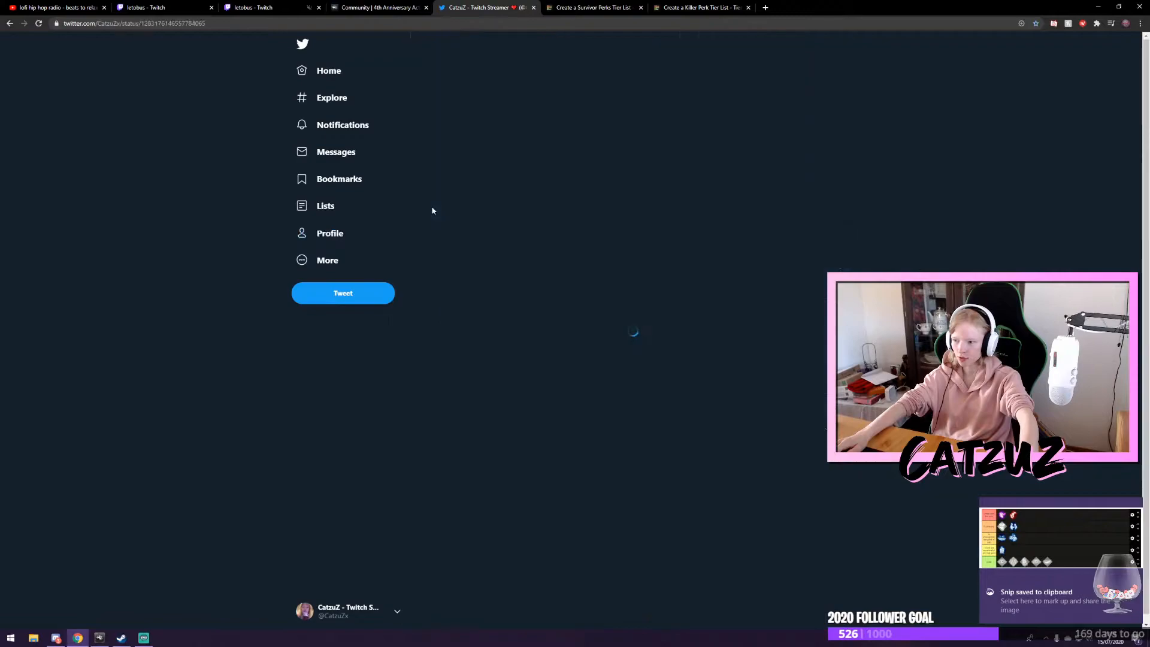
click(343, 292)
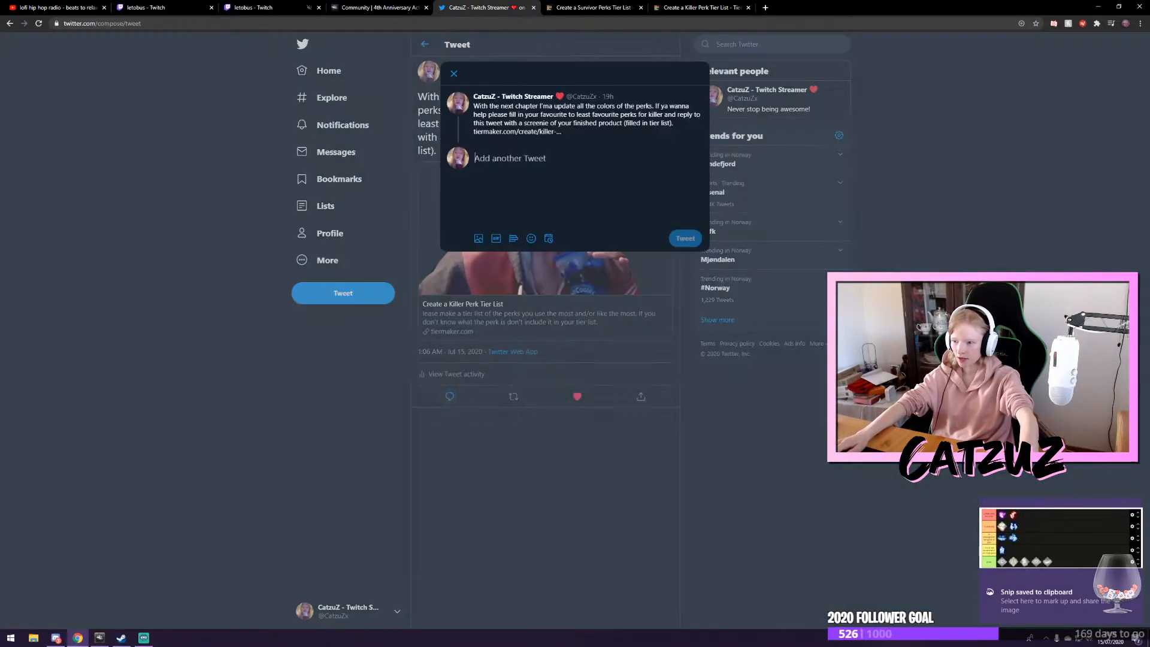
text(hey I filled)
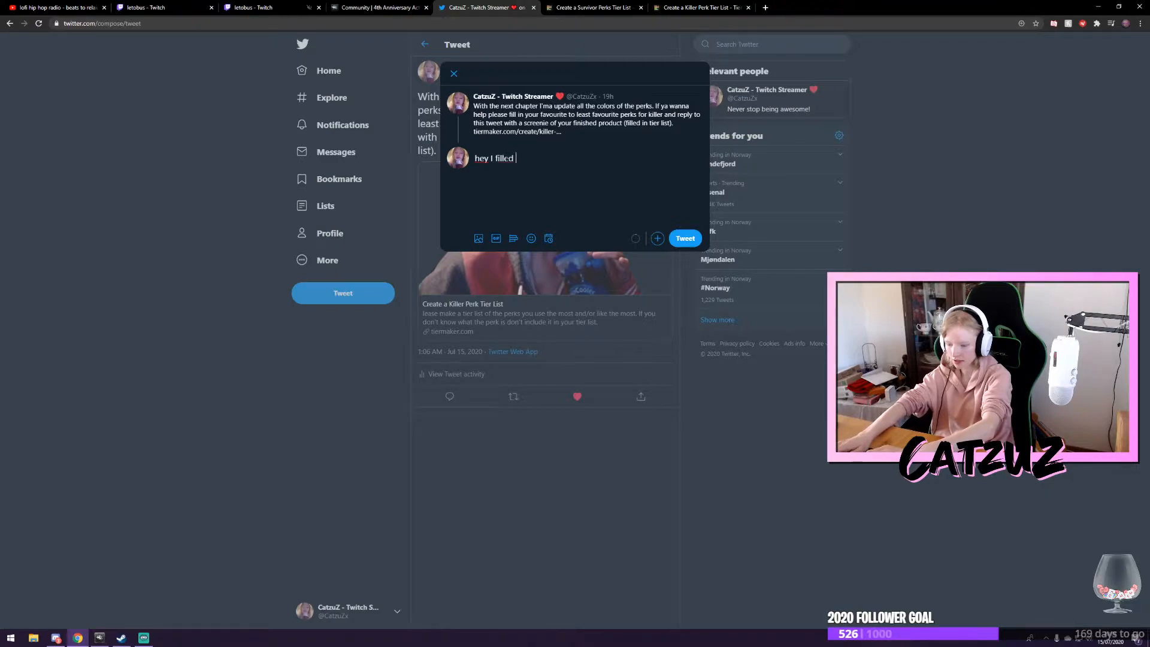
text(in the thing)
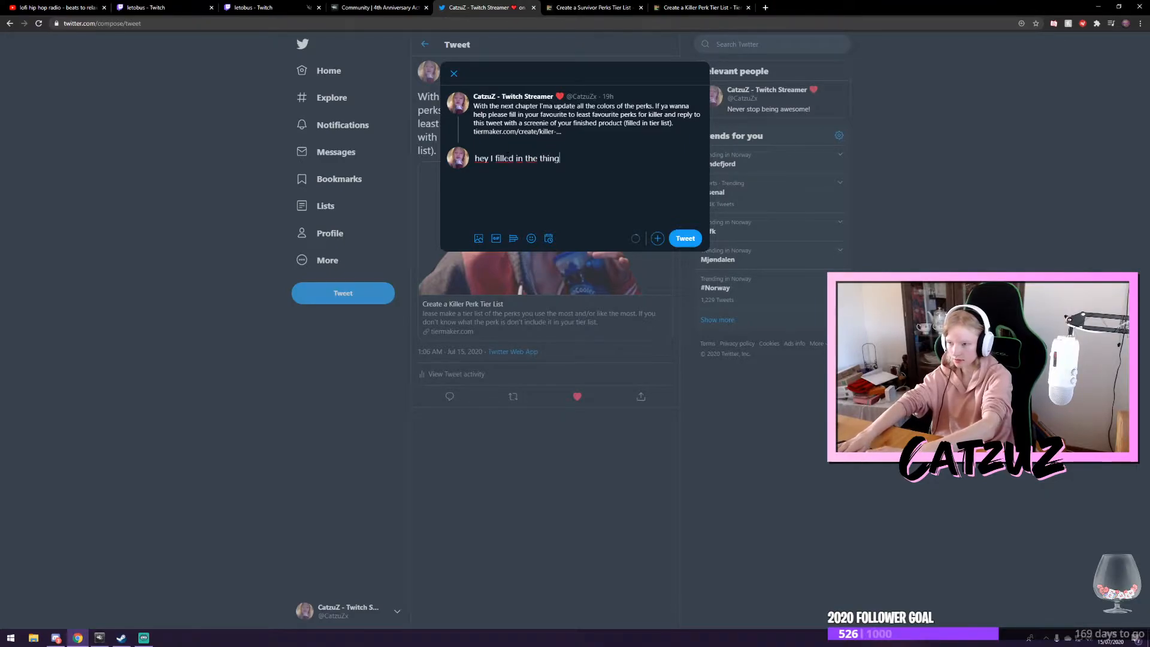
click(478, 238)
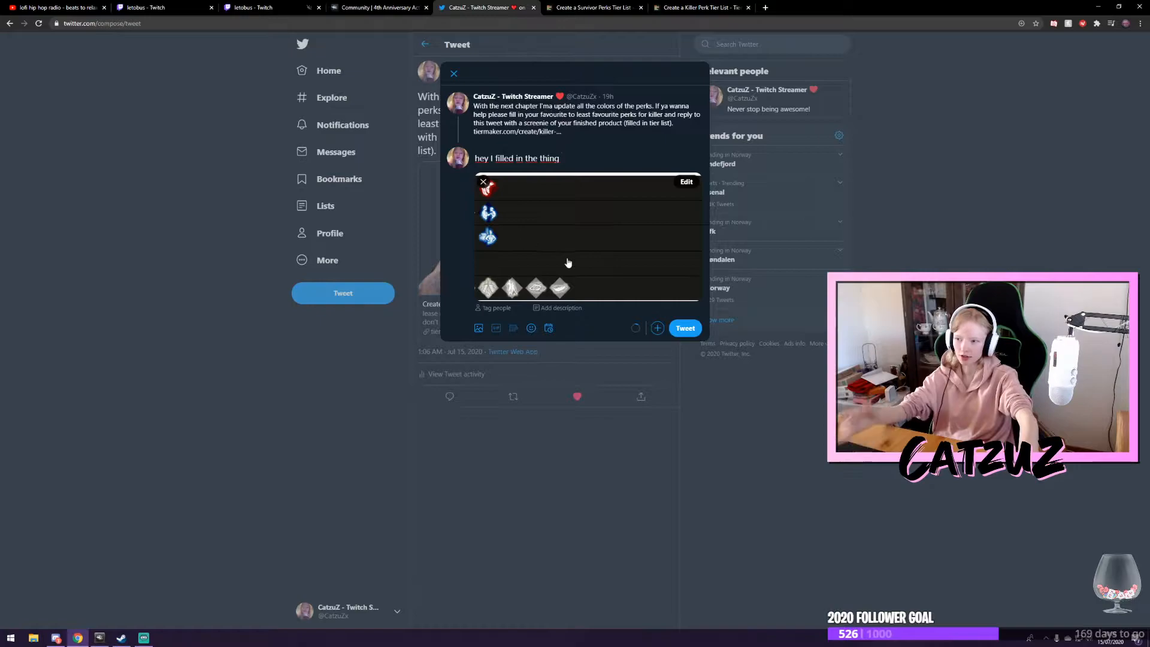
click(684, 328)
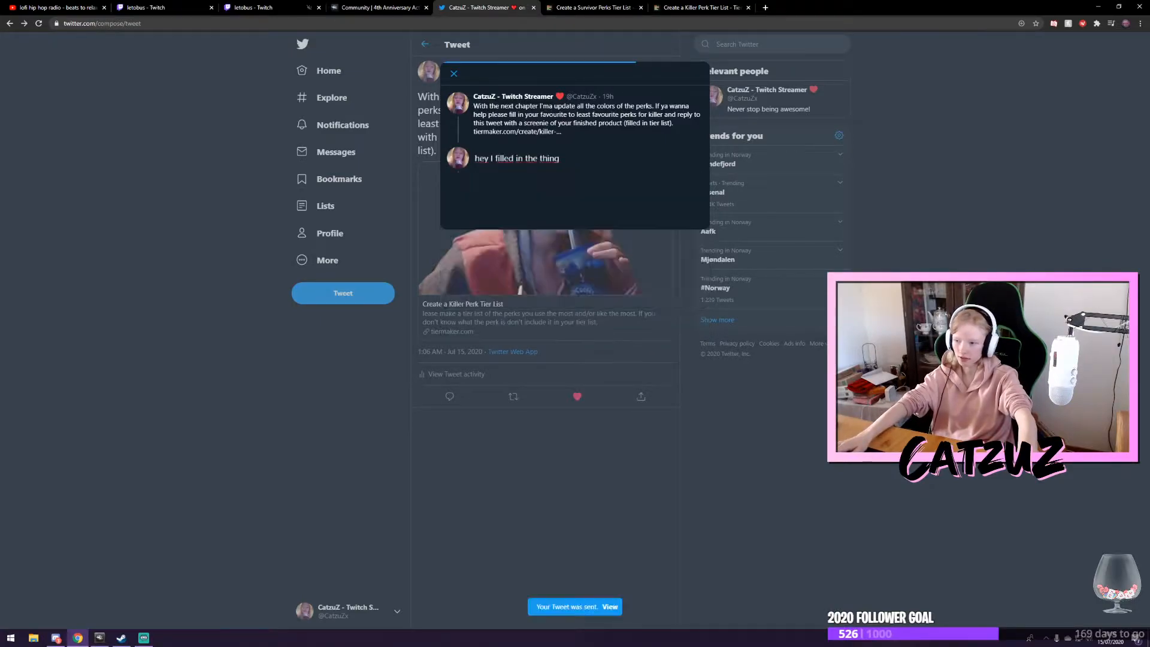
Delete the just-posted reply through its options menu
click(453, 73)
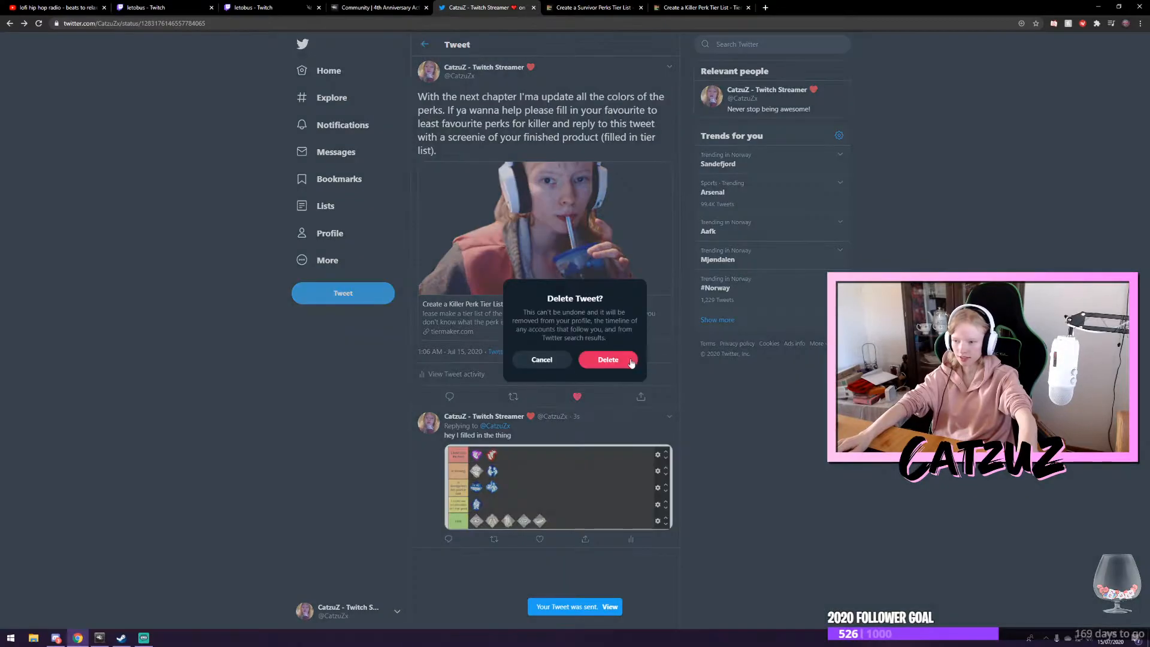
click(607, 360)
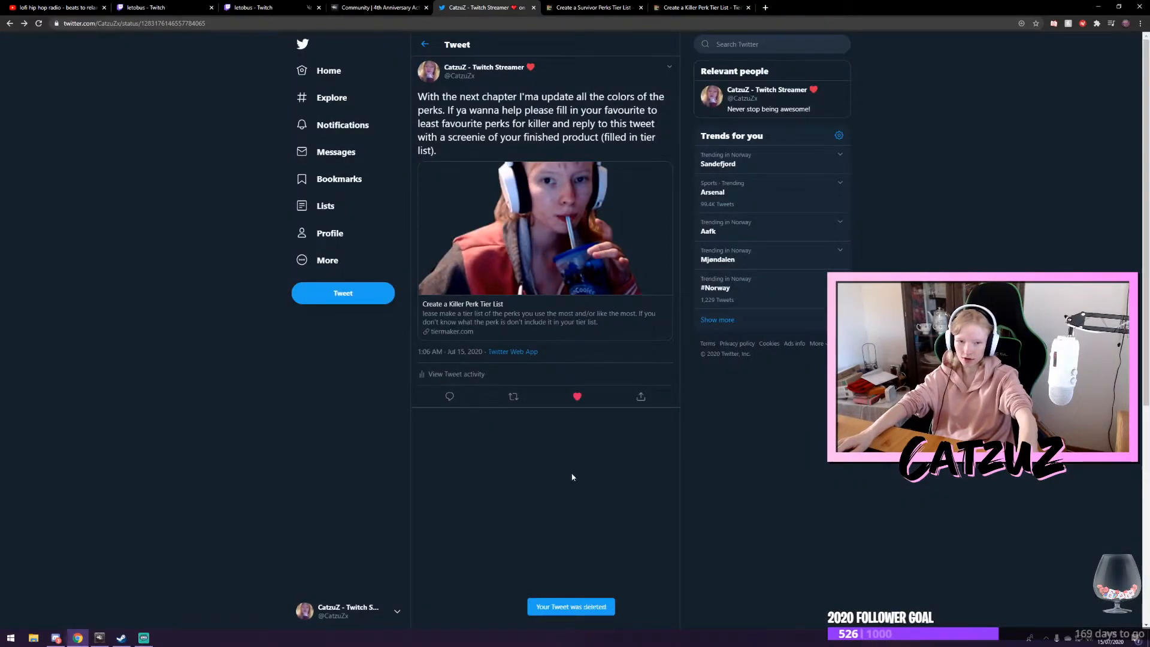
mouse_move(608, 456)
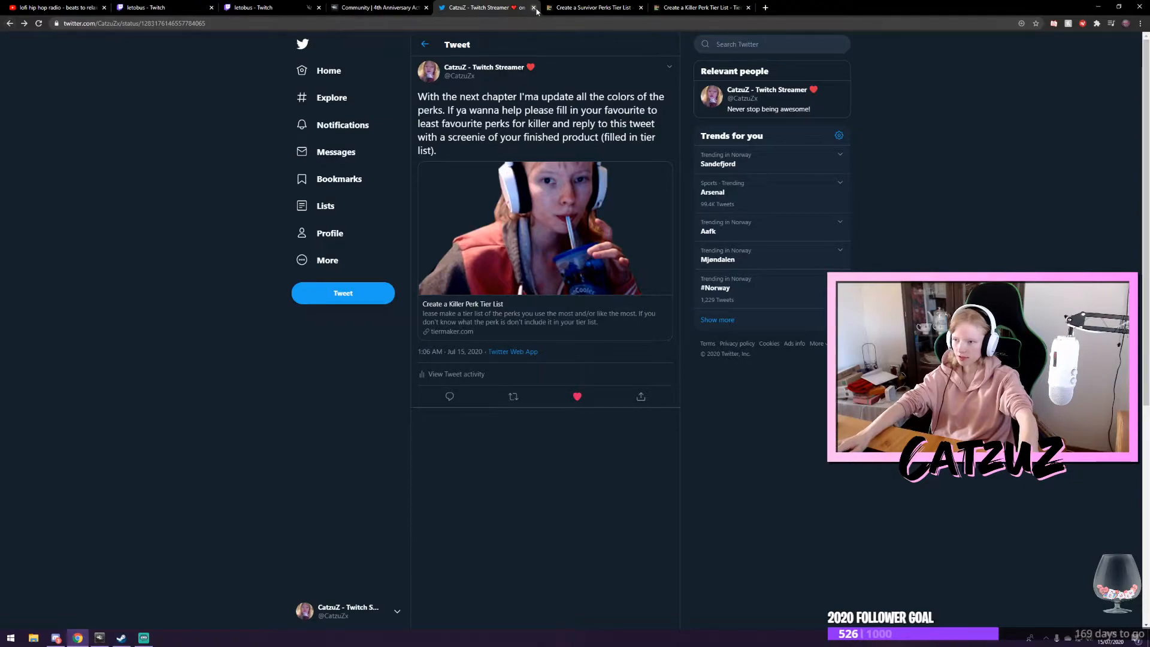
Rank killer perks across all five tiers, moving the top perk down to the amazing tier
click(592, 7)
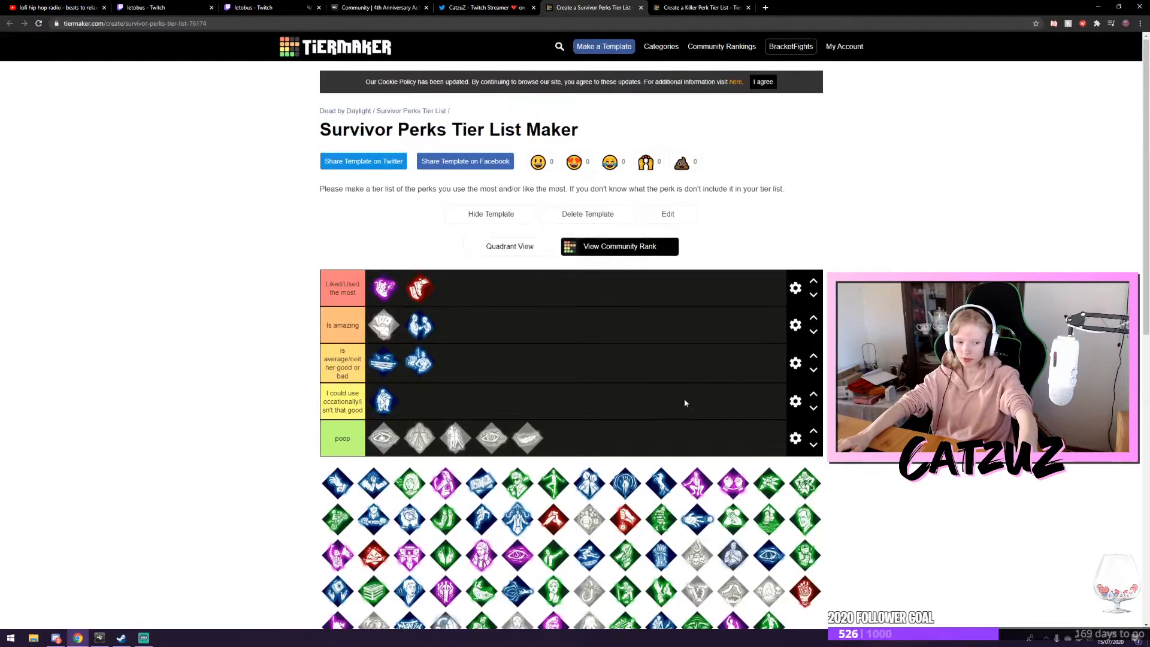
scroll(down, 3)
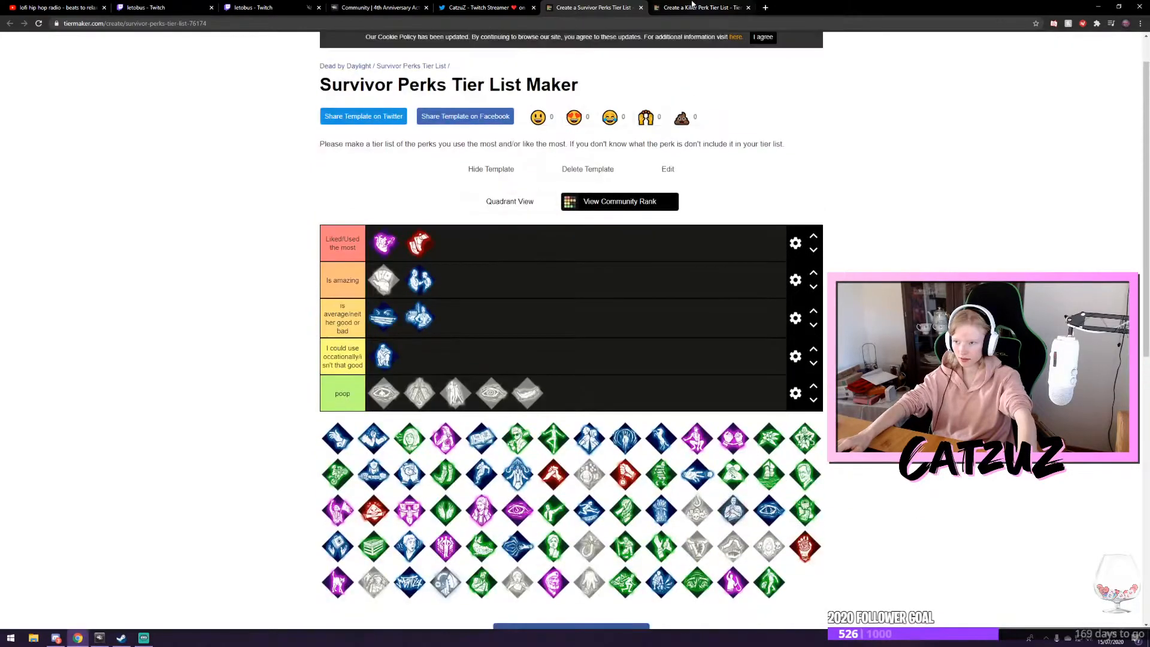
click(698, 7)
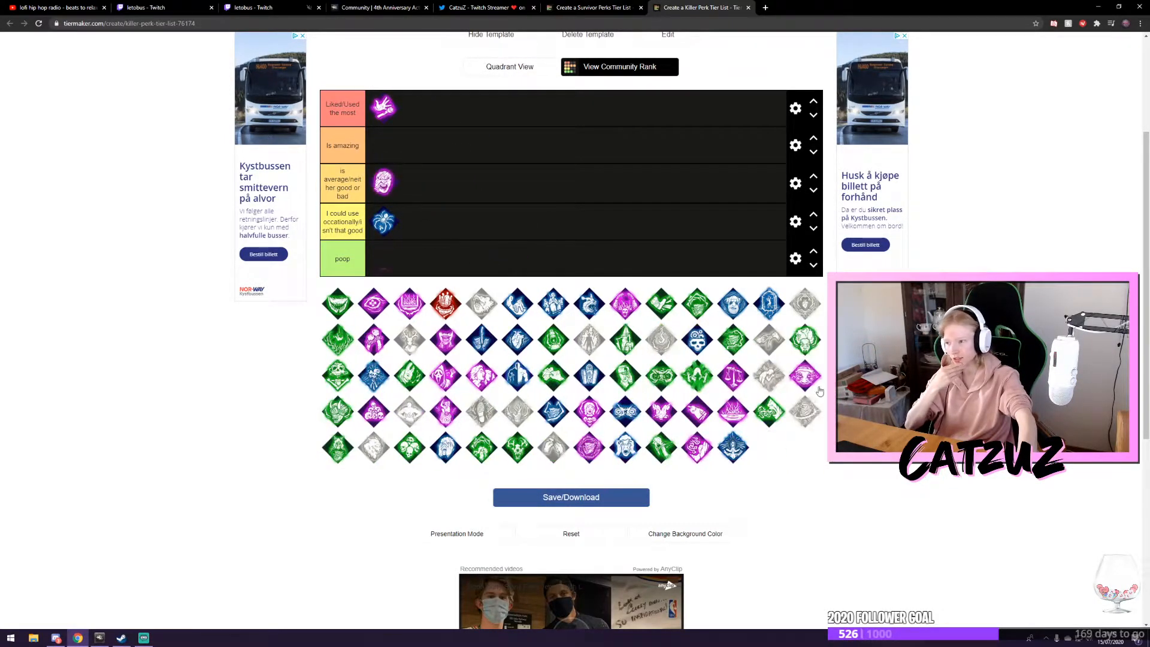
drag(383, 106, 383, 144)
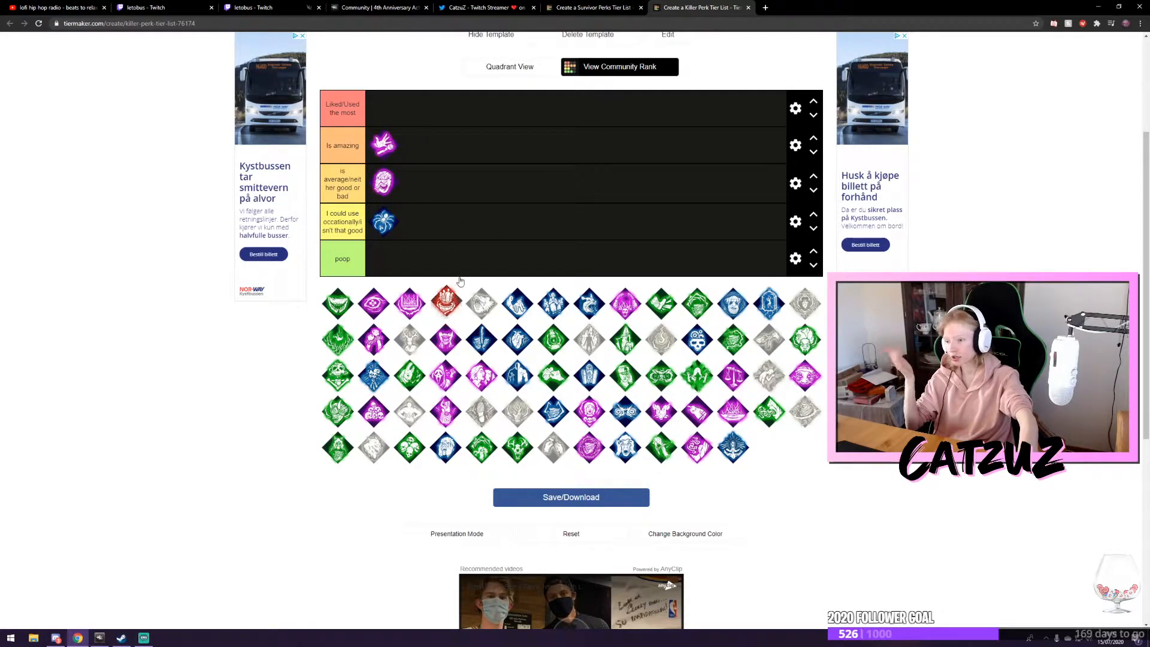
drag(445, 301, 381, 107)
text(c)
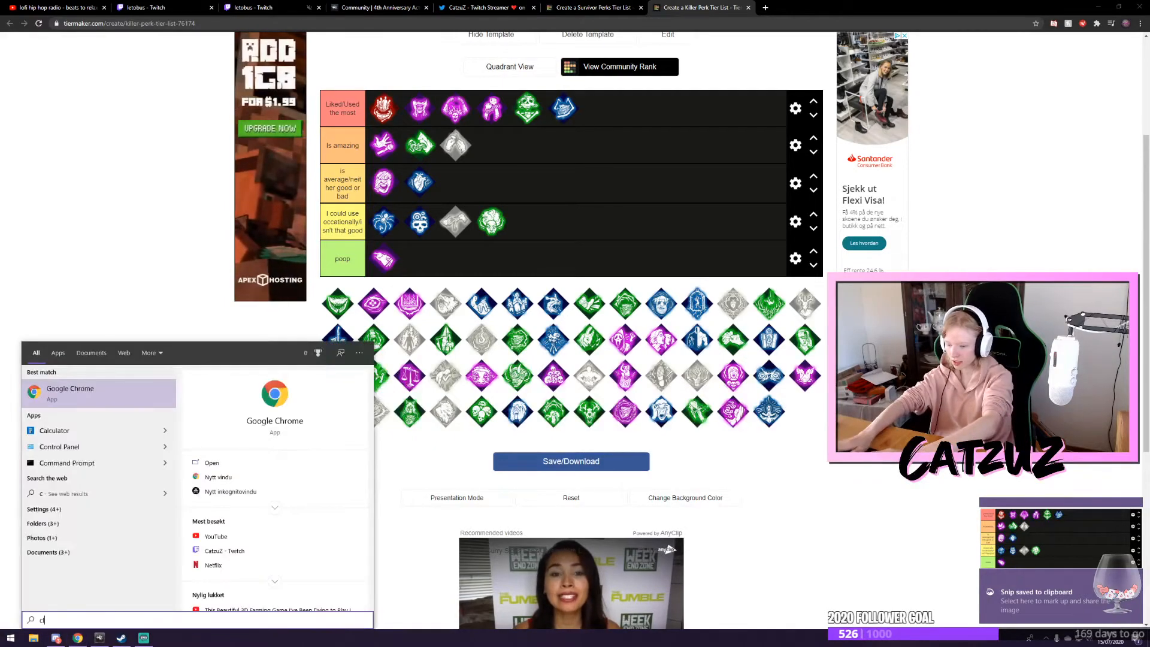
Snip the killer tier list rows, then close Snipping Tool without saving the capture
text(lipboard settings)
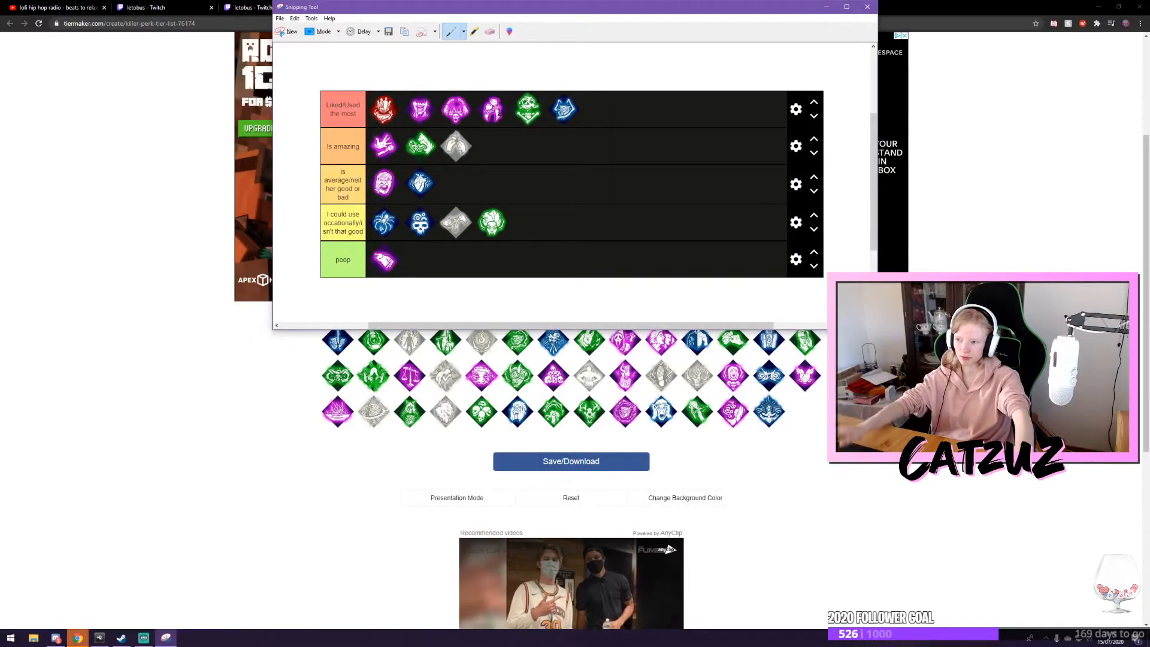
click(280, 18)
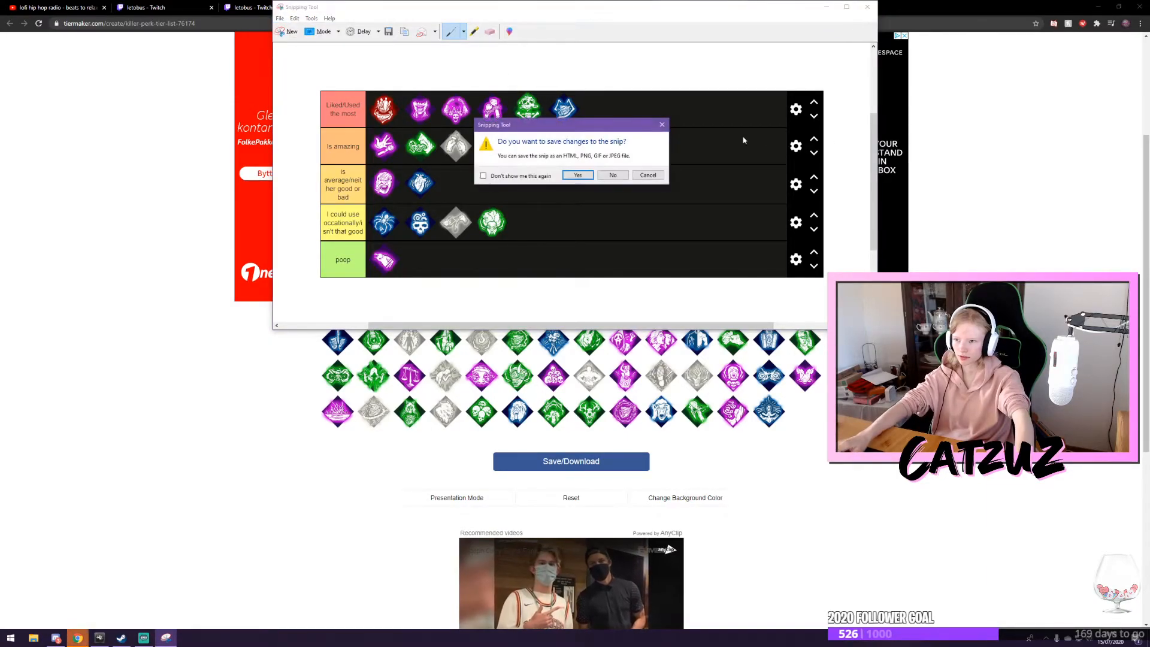
click(613, 175)
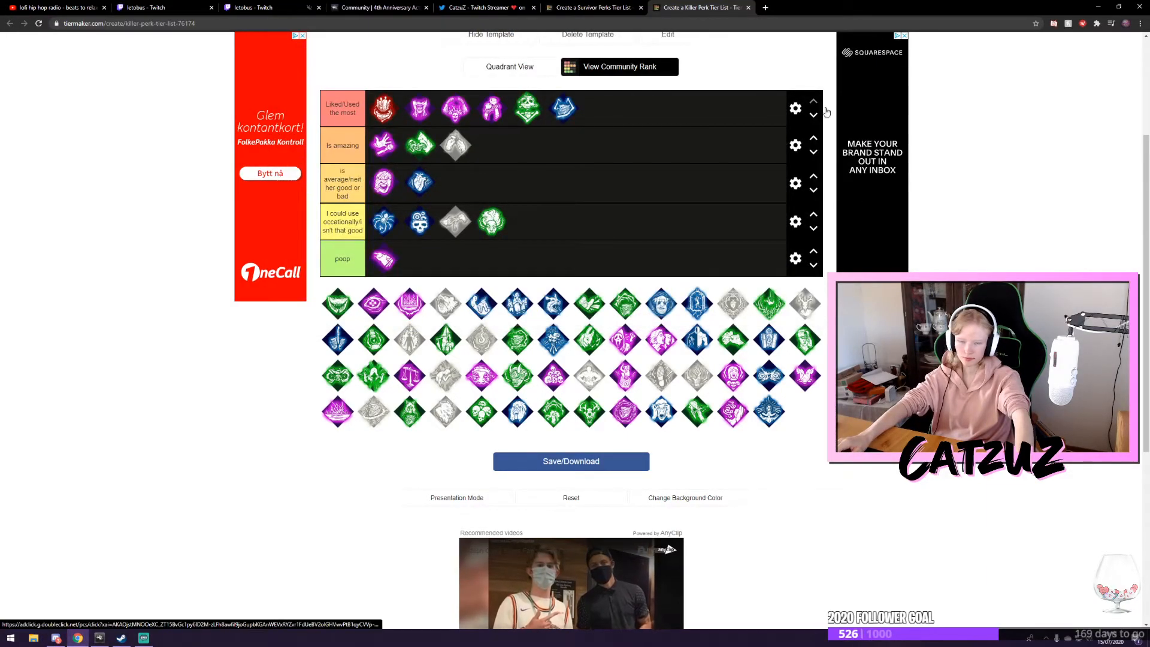
scroll(up, 3)
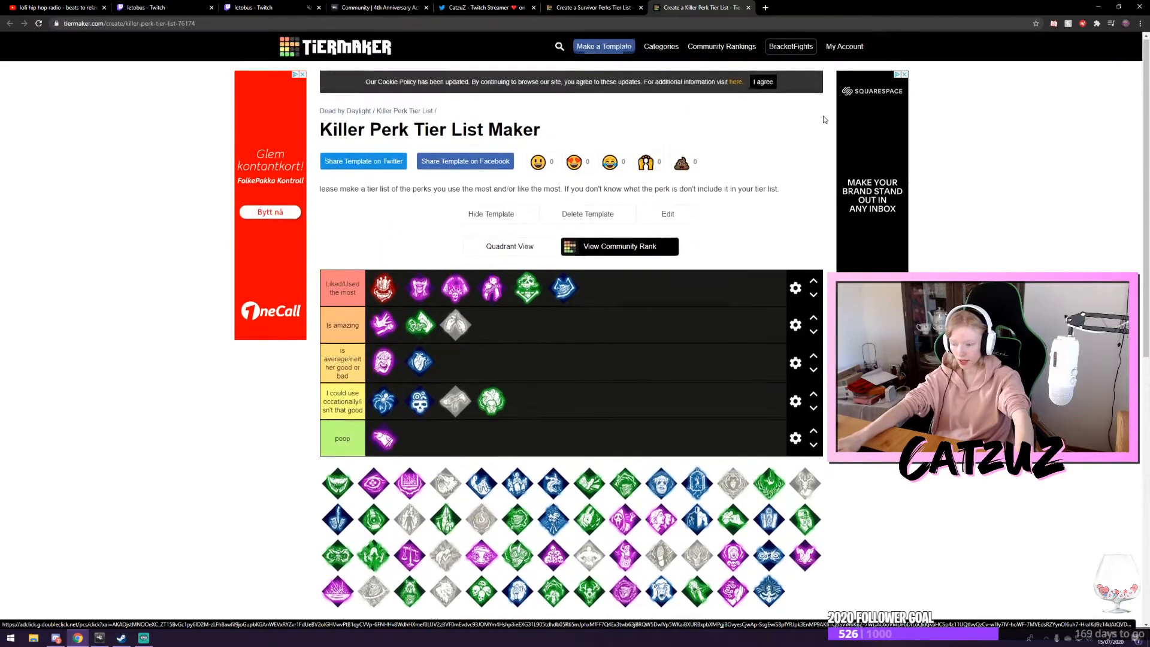